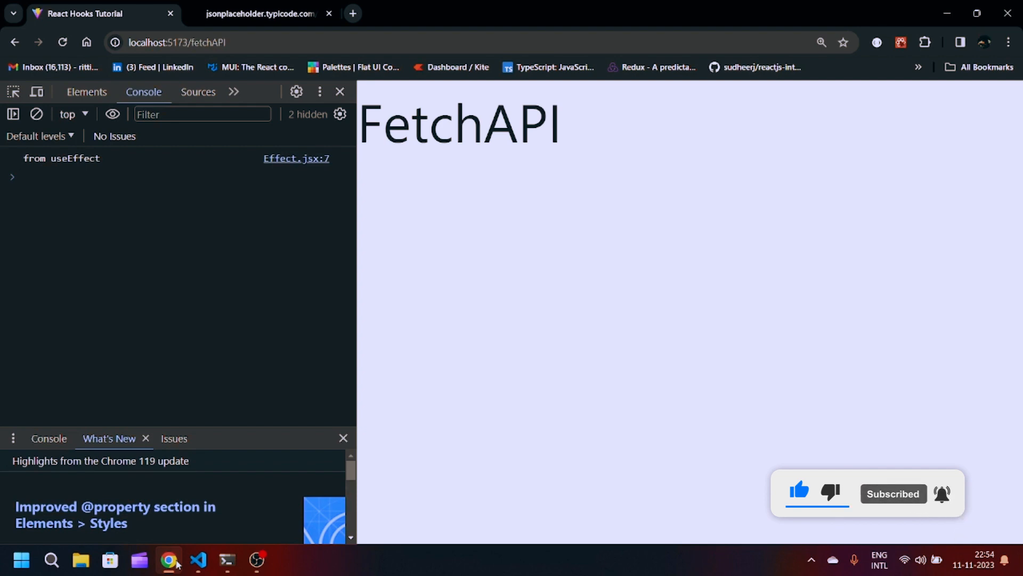
Review the FetchAPI component code and select its name, then return to the running app page.
click(197, 560)
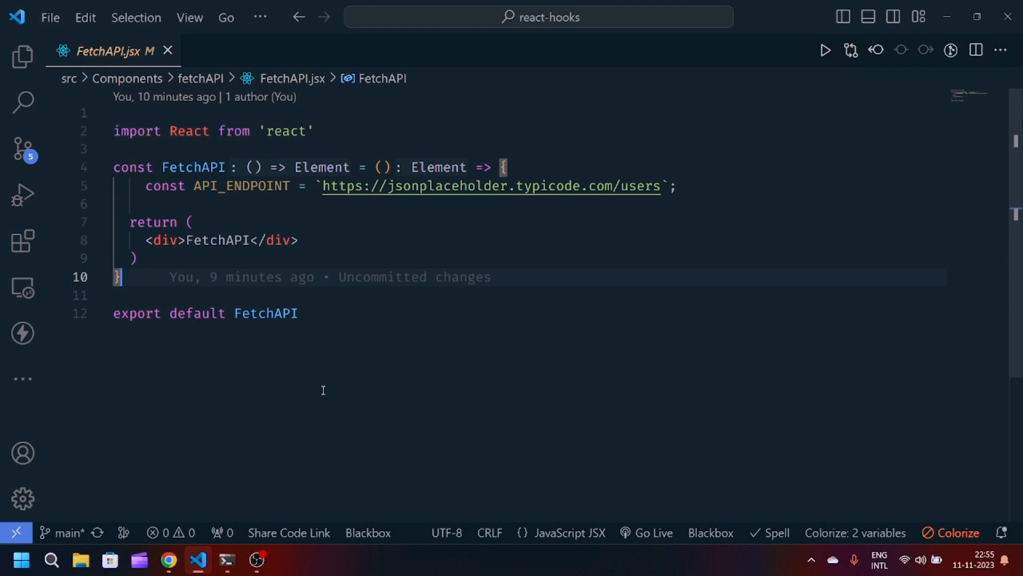
mouse_move(268, 196)
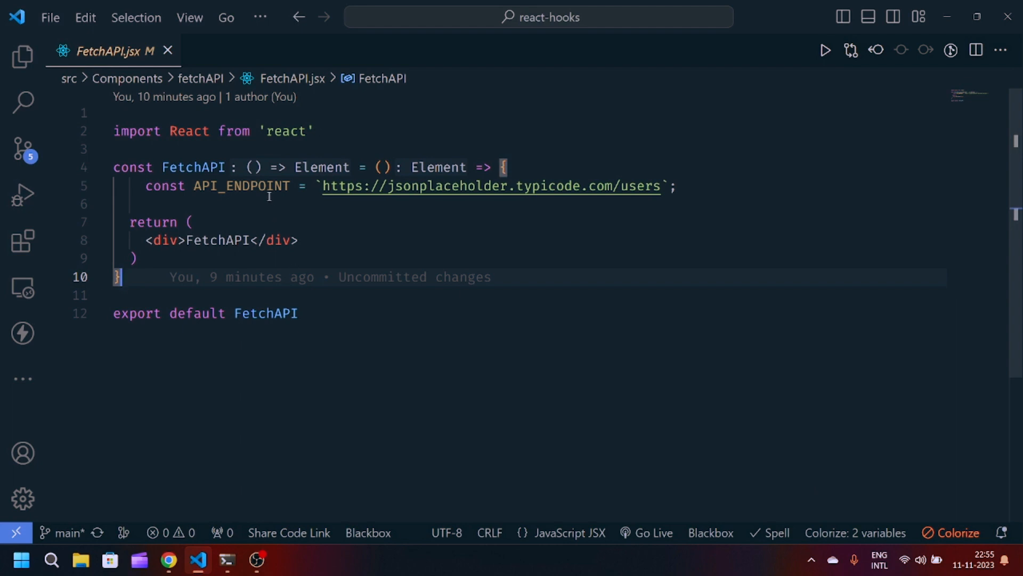
double_click(241, 186)
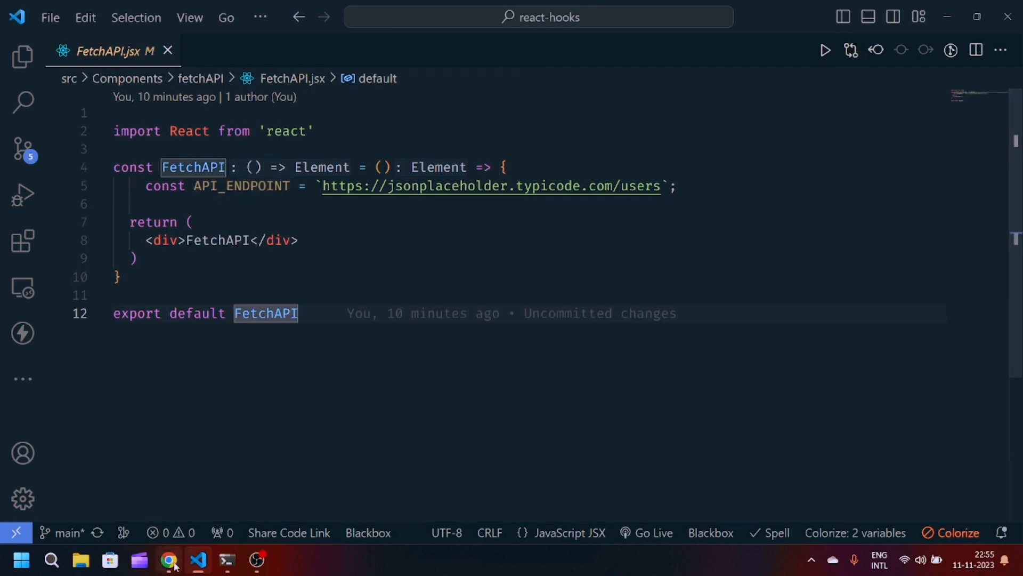
click(168, 560)
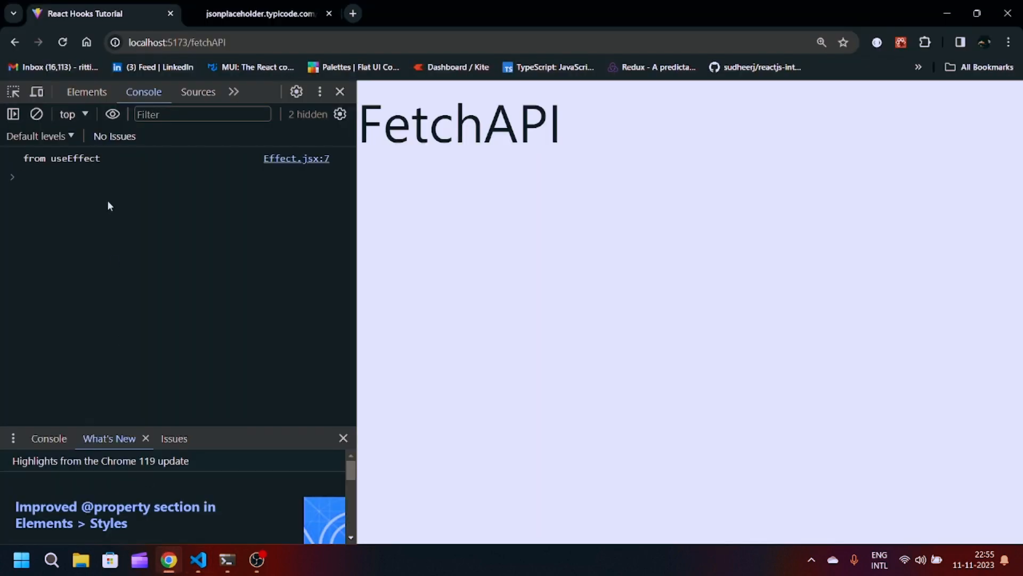
Browse the user records at jsonplaceholder.typicode.com/users.
click(260, 12)
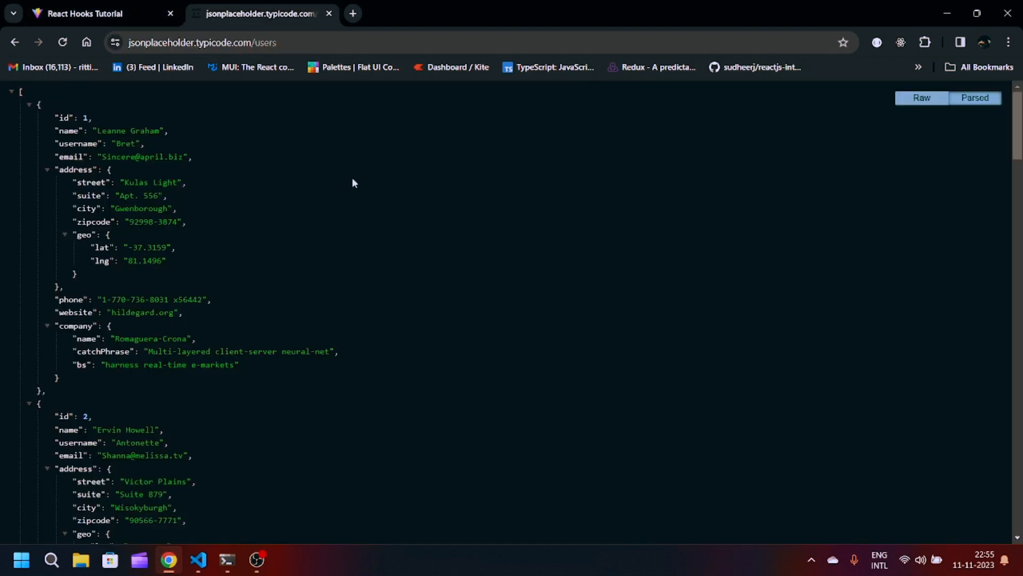
mouse_move(323, 269)
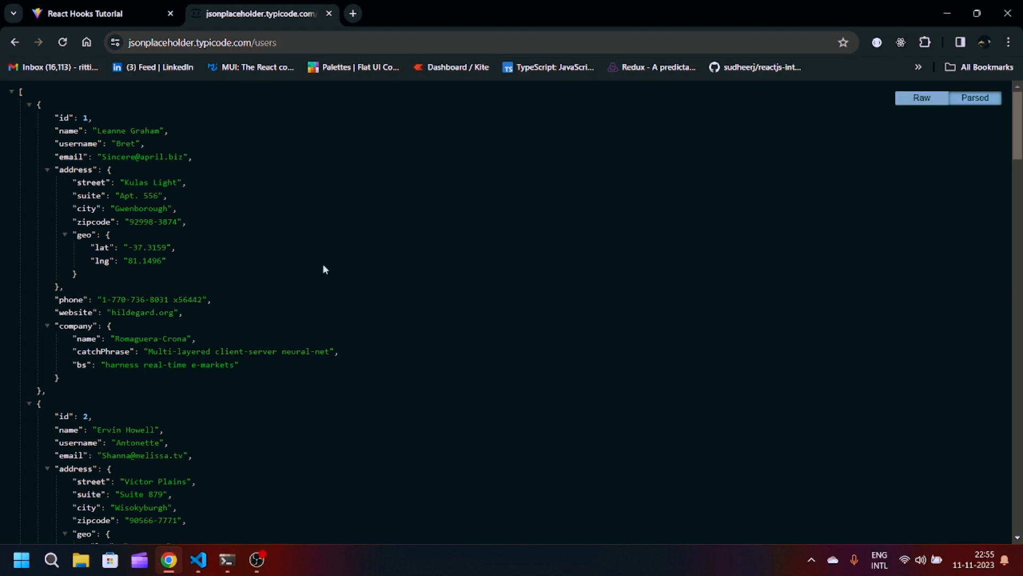
scroll(down, 3)
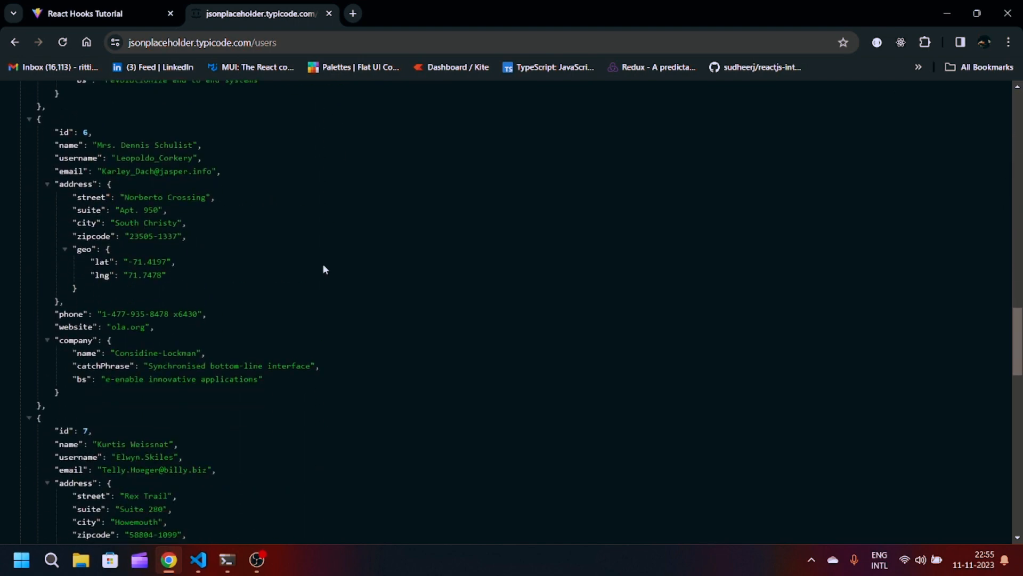
scroll(down, 3)
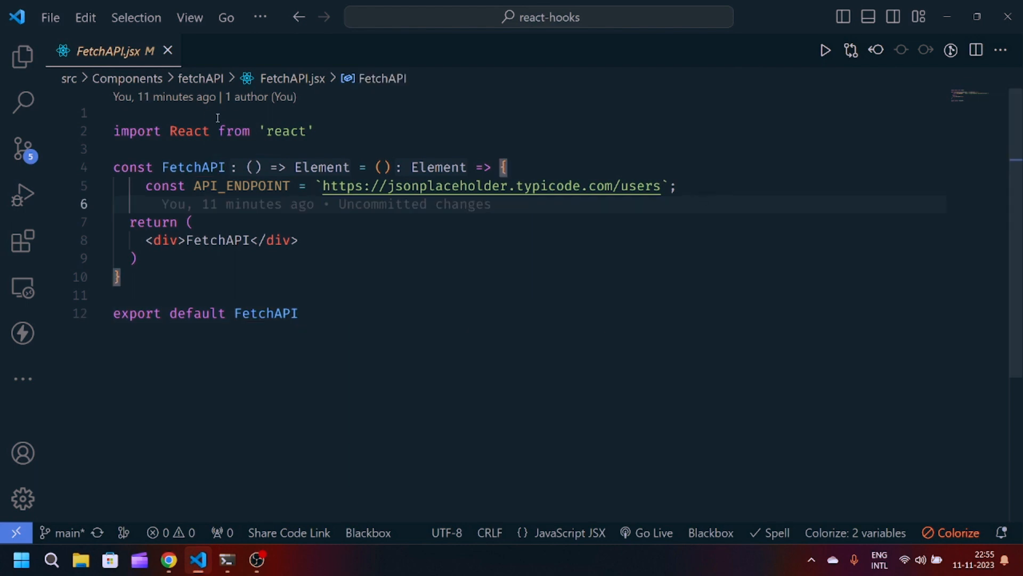
Import {useState, useEffect} from react alongside React.
click(218, 131)
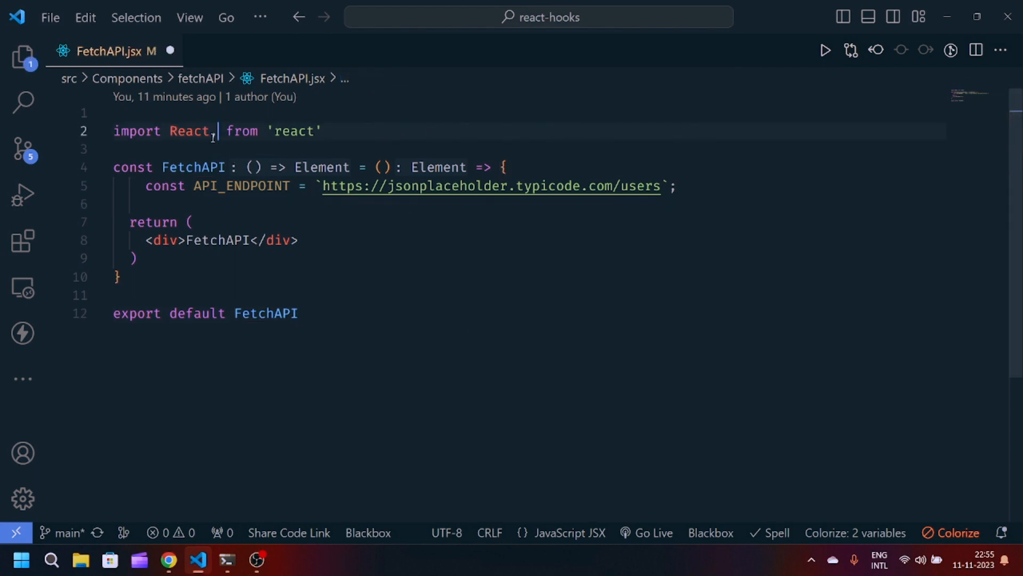
text({useState,)
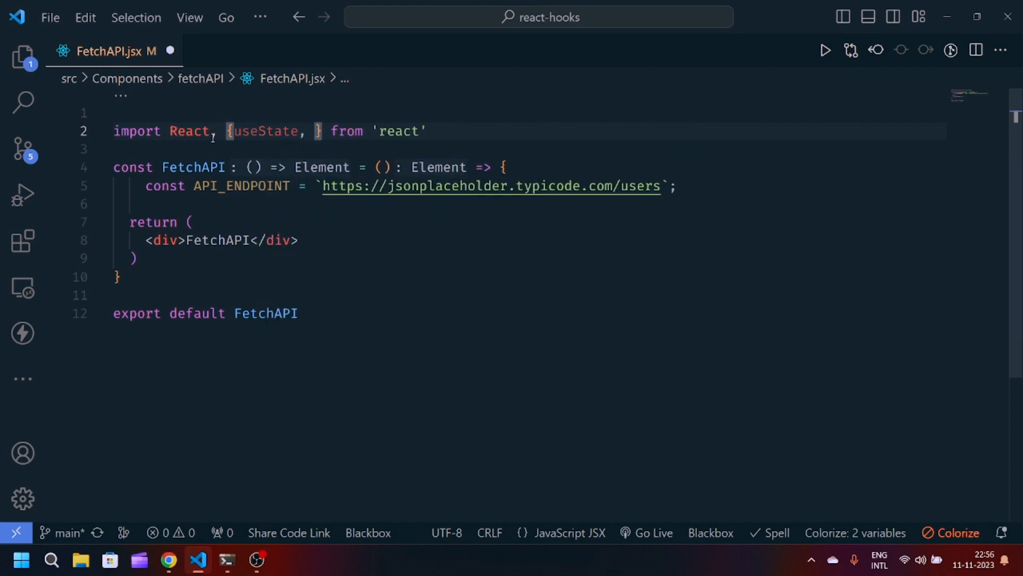
text(useEffect)
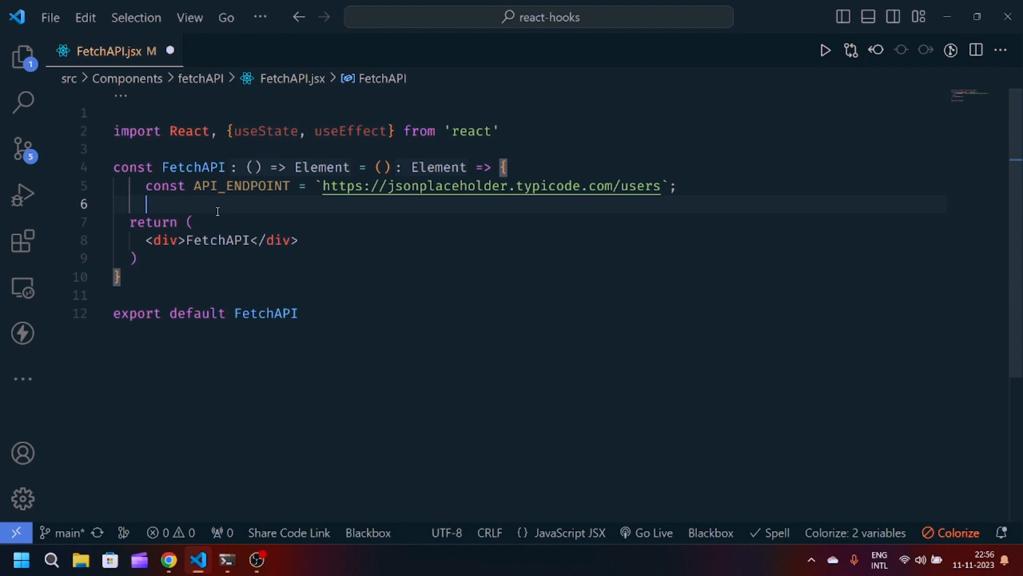
Add an empty async arrow function const fetchUsers = async () => {}.
text(const)
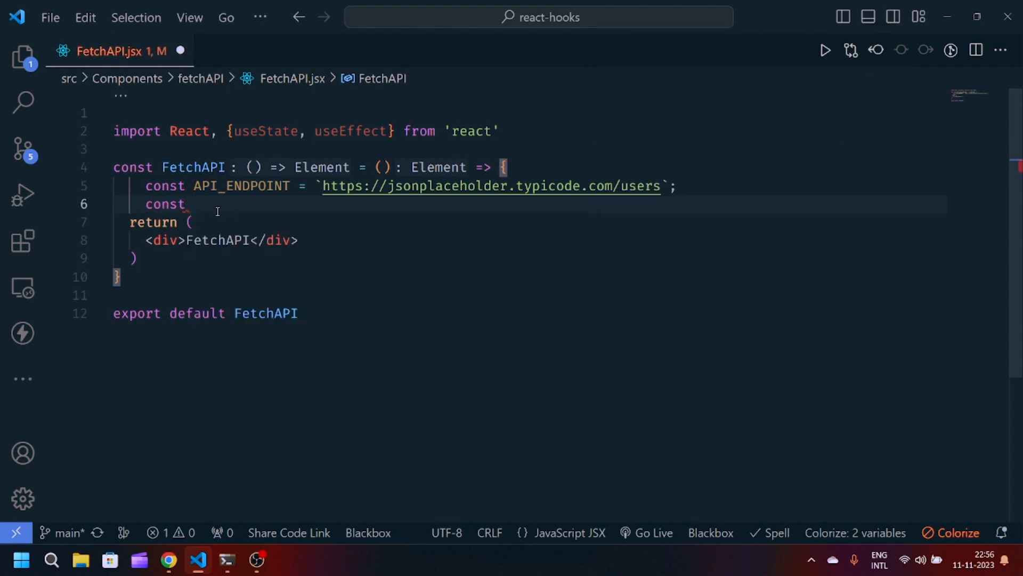
text(fetch)
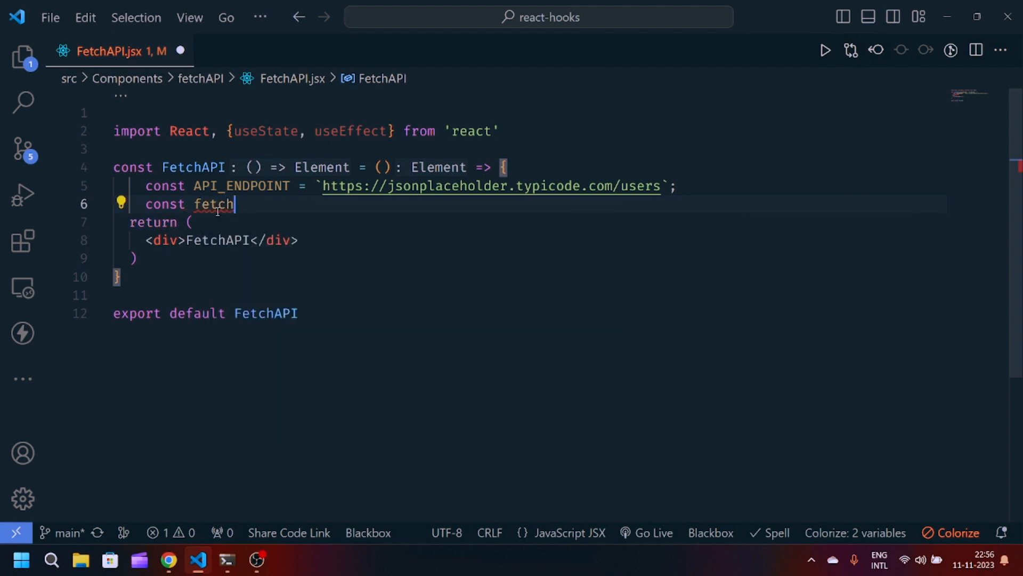
text(Us)
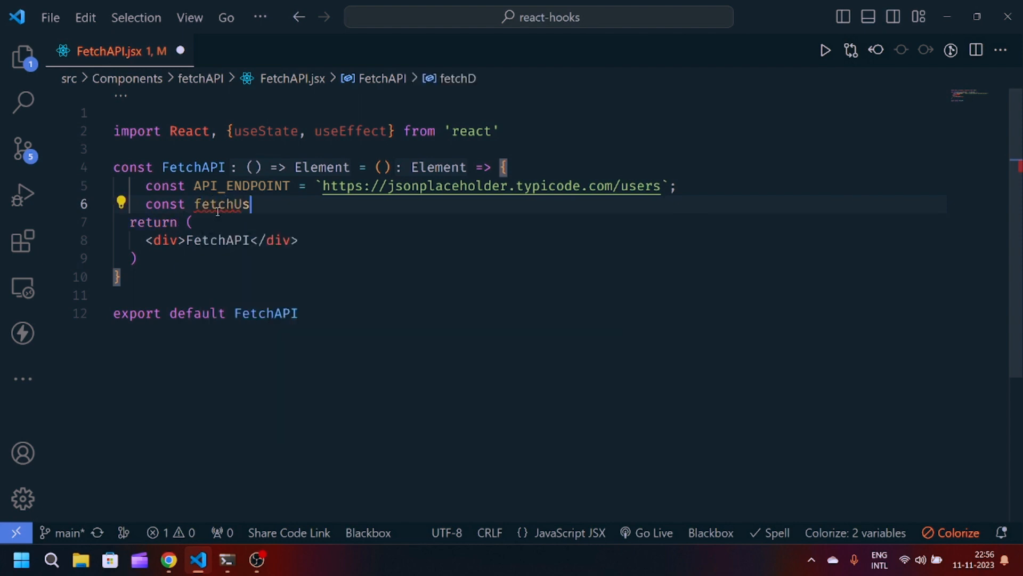
text(ers =)
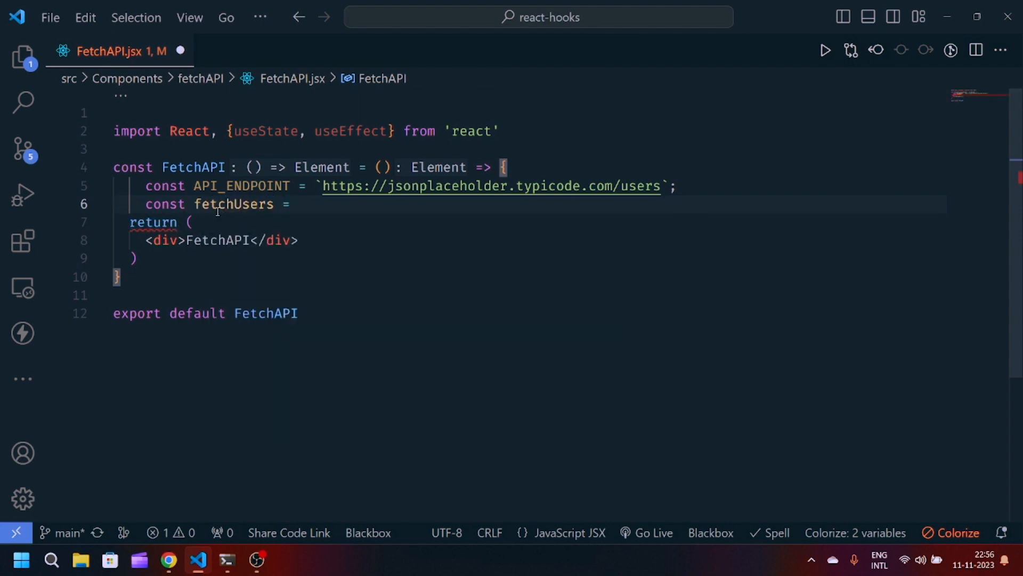
text(async)
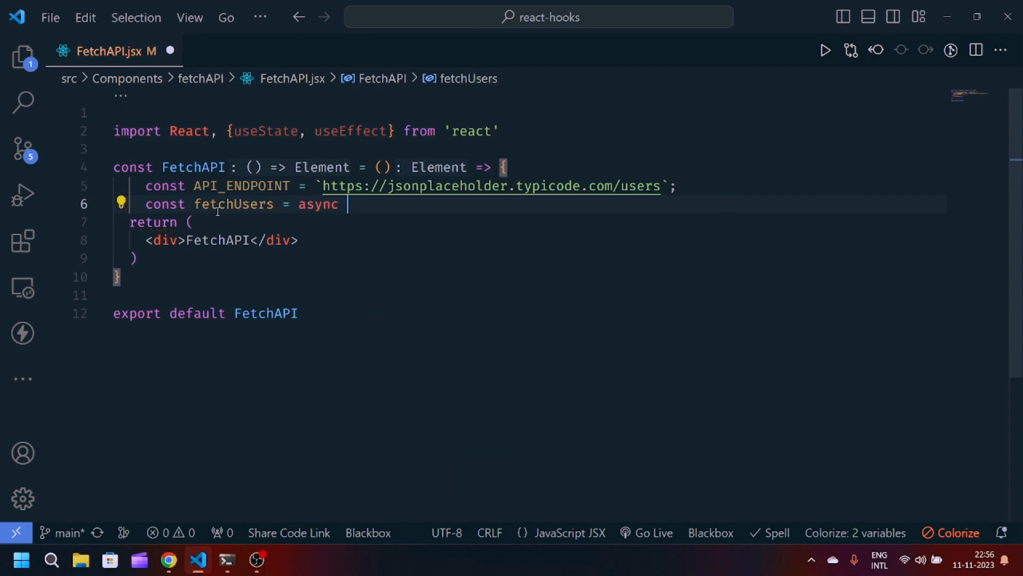
text(: any = async ()=)
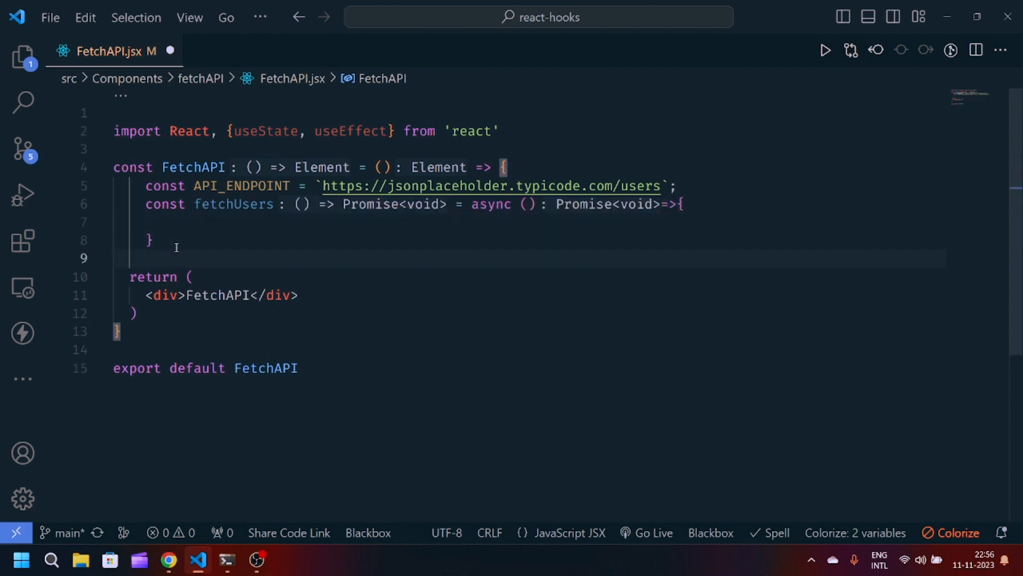
Add a useEffect calling fetchUsers(API_ENDPOINT), give fetchUsers a uri parameter, and insert a try/catch.
text(useEffect(() : () => void => {)
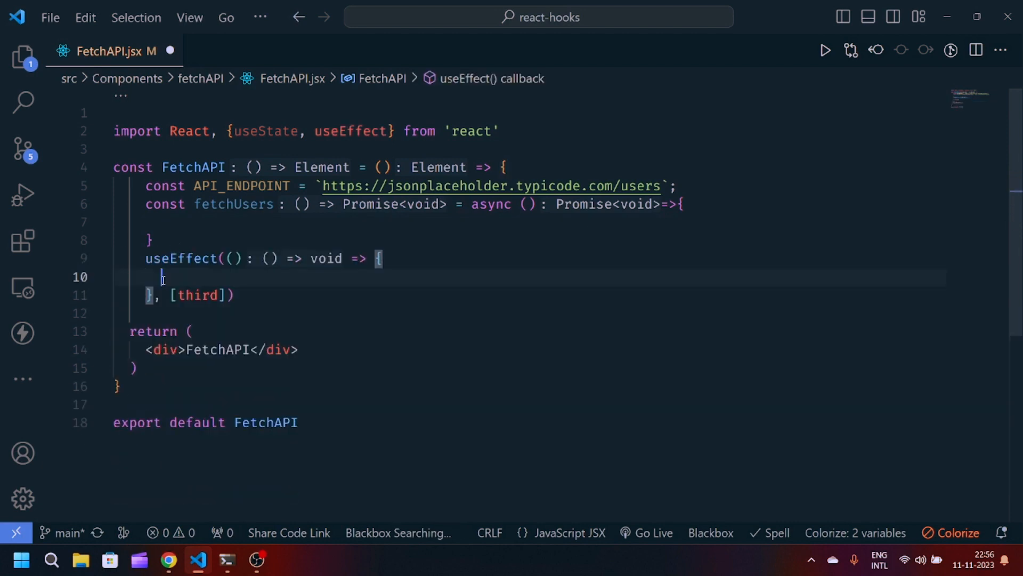
text(fetchUsers())
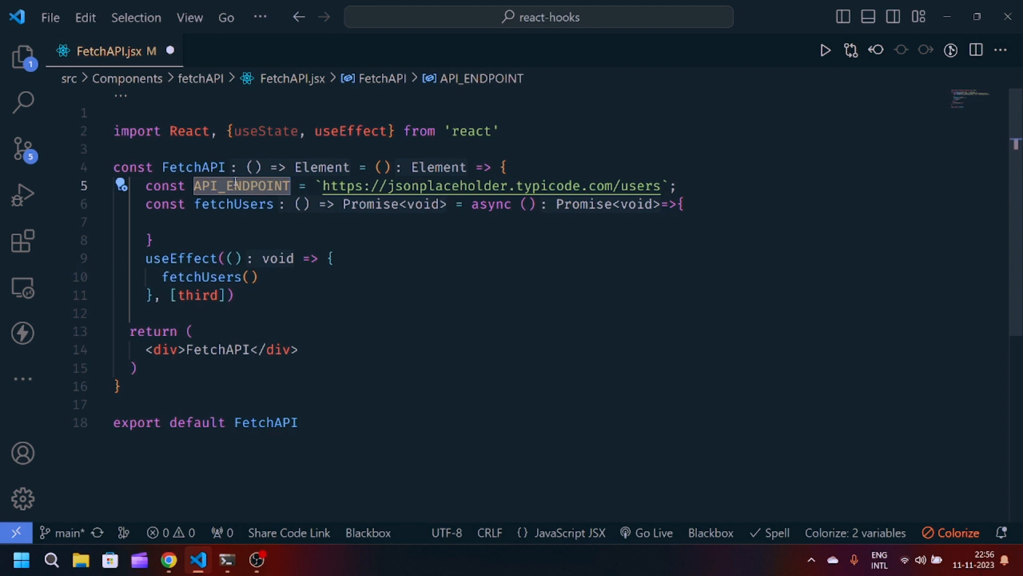
text(API_ENDPOINT)
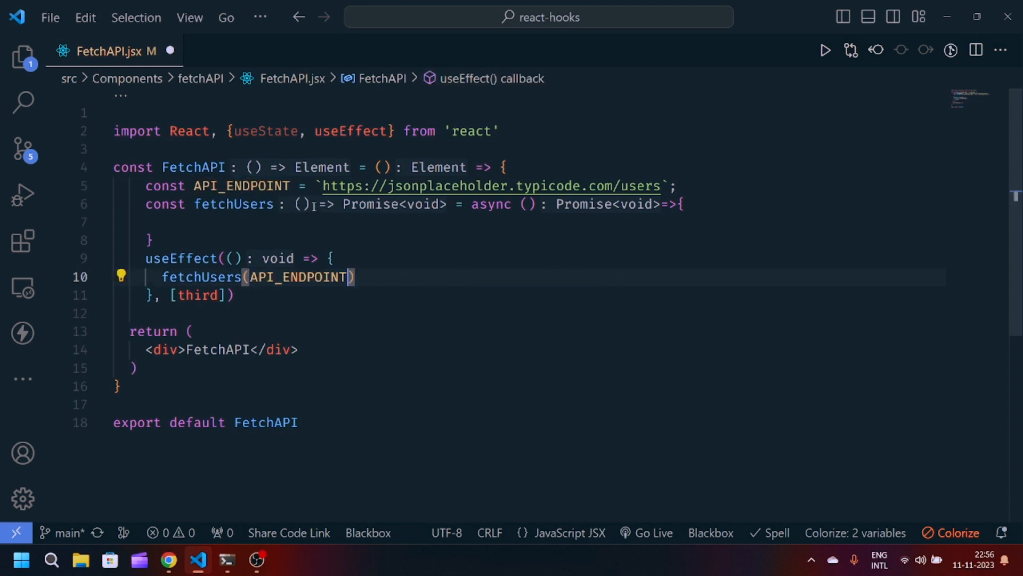
click(527, 203)
text(uri)
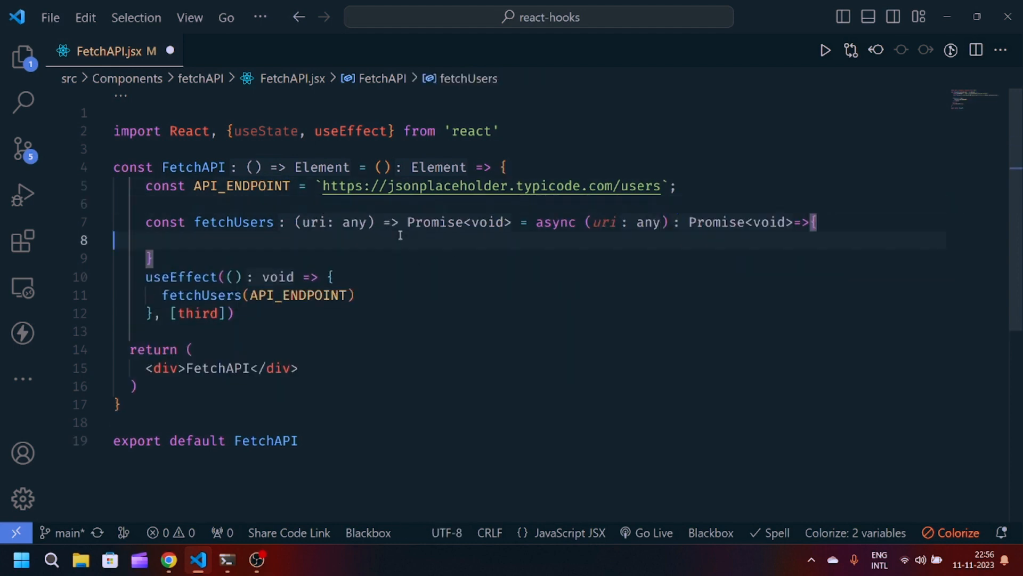
text(try {)
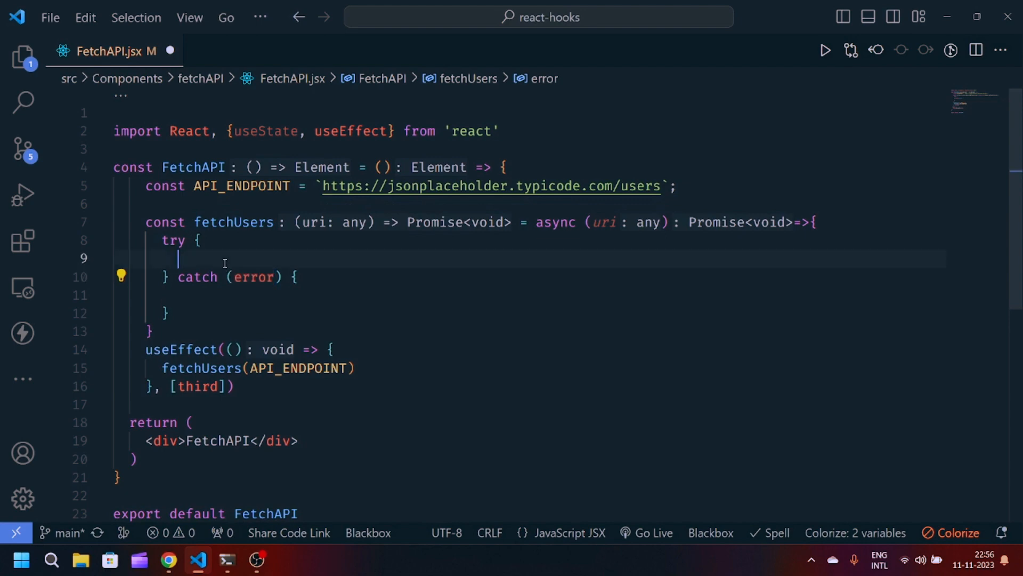
In fetchUsers, await fetch(uri), log response.json() as data, and log error.message on failure.
text(const)
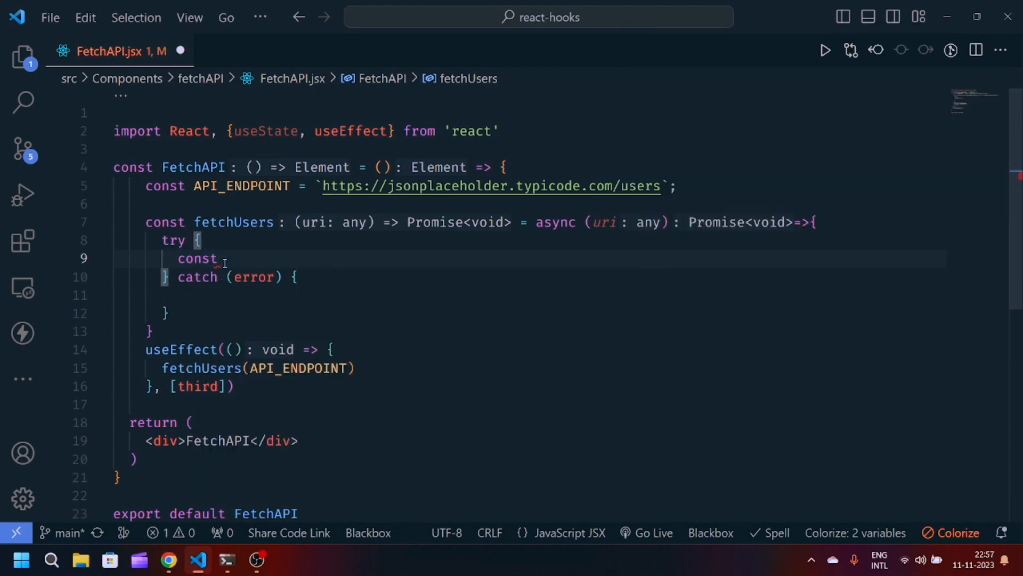
text(response =)
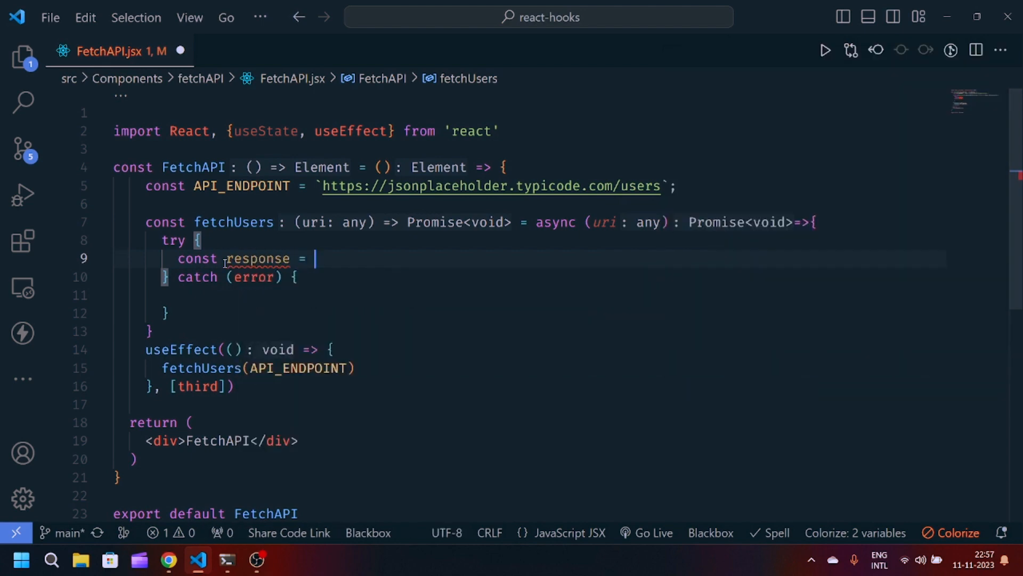
text(await fetch)
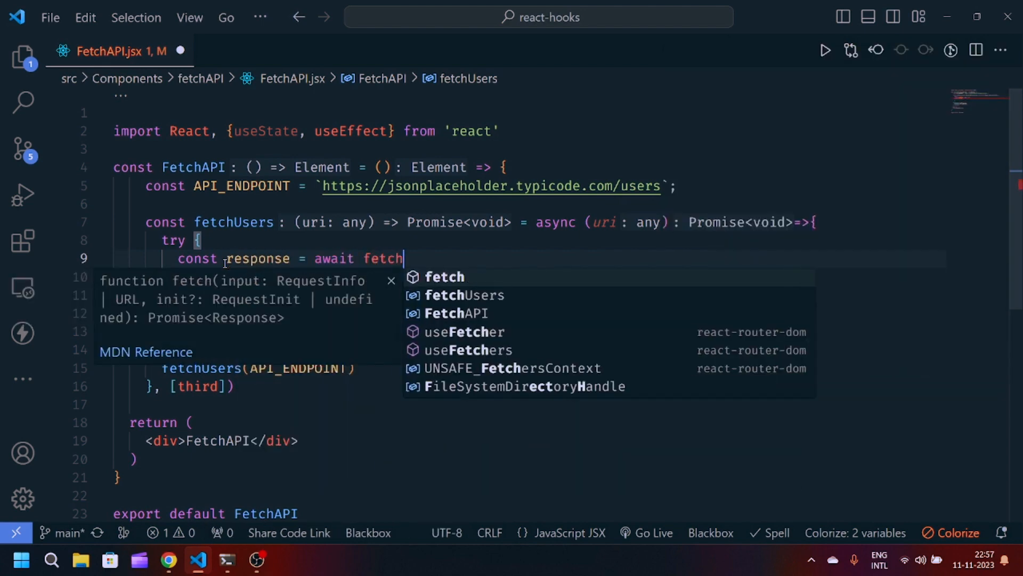
text((uri);)
text(const data = res)
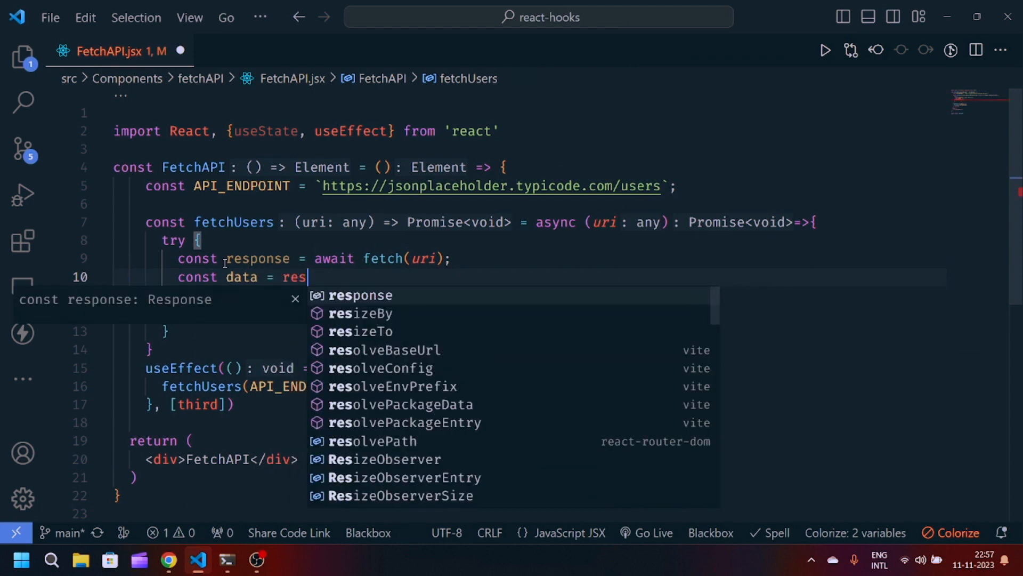
text(ponse.json();)
text(console.log();)
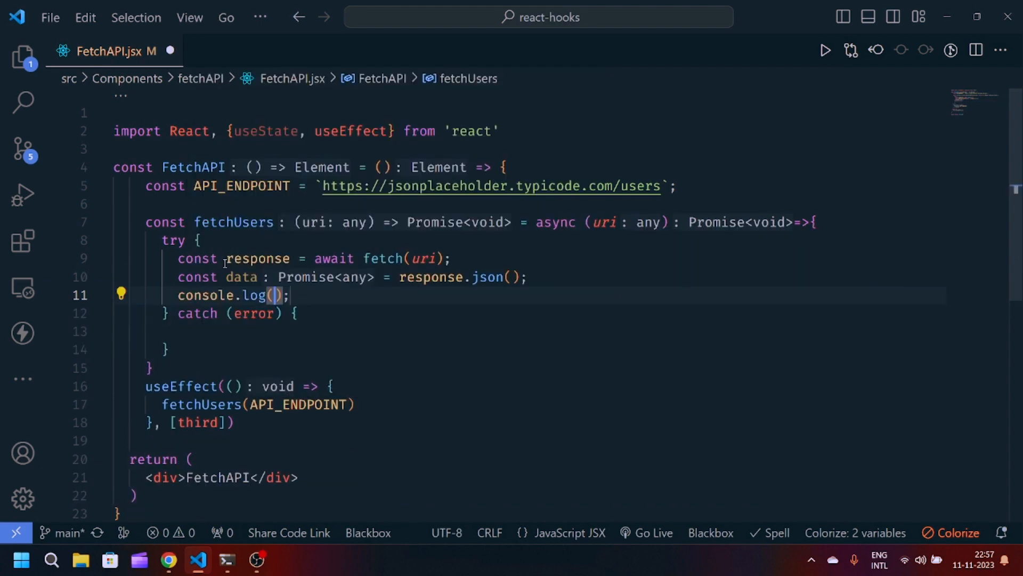
text(data)
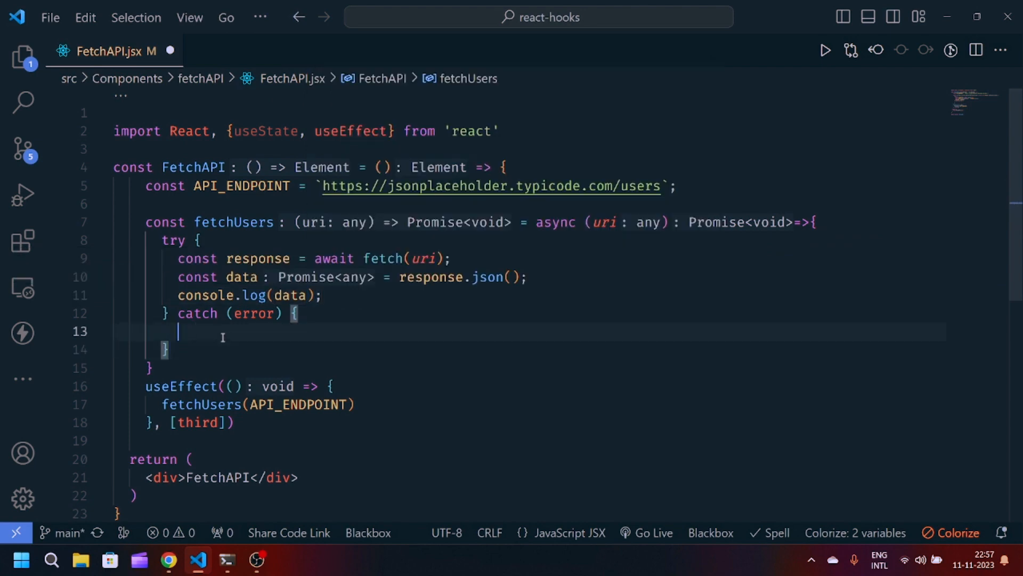
text(e.error(e);)
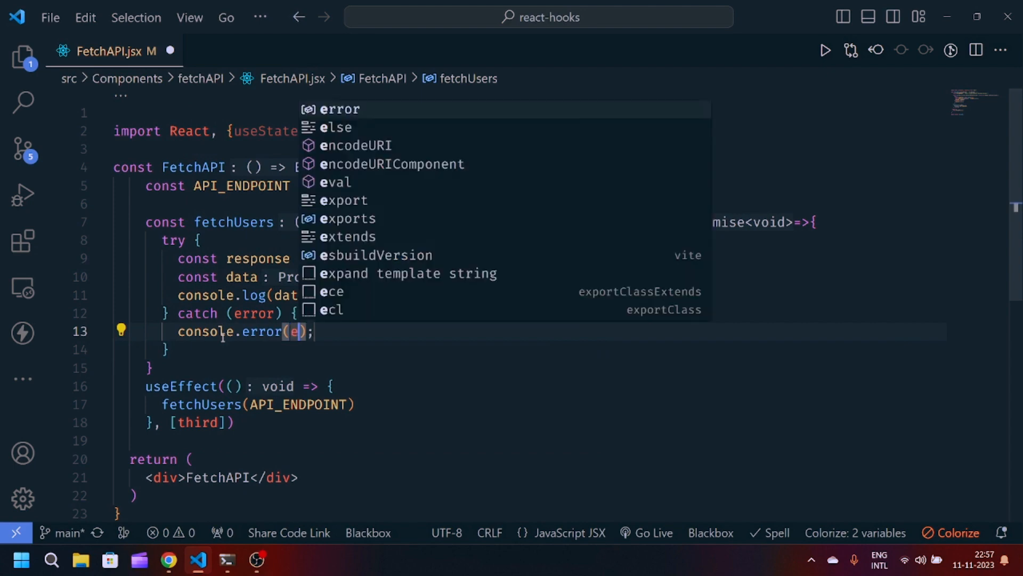
text(rror.message)
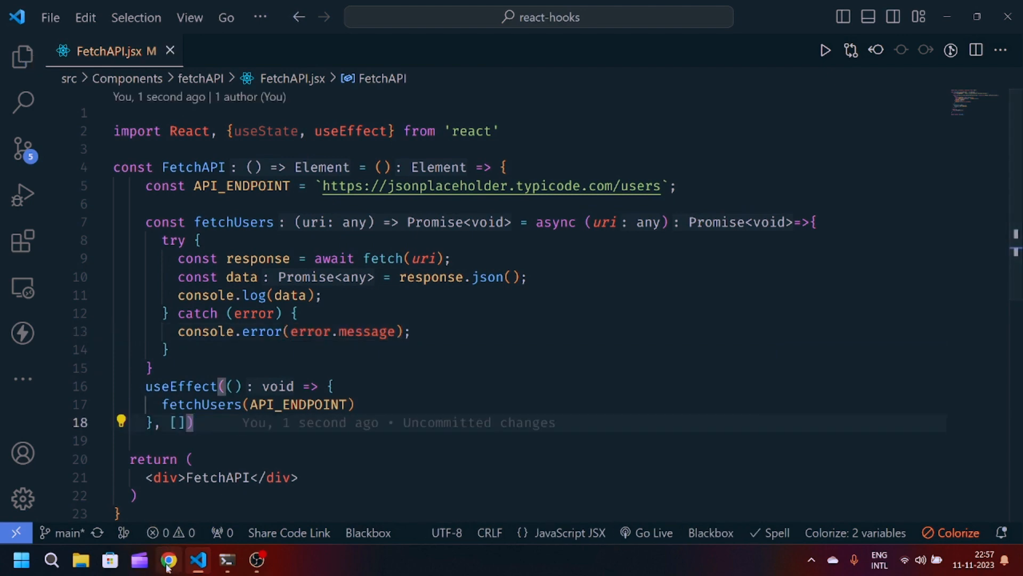
Check the Chrome console, add await before response.json(), and expand the logged 10-user array.
click(169, 560)
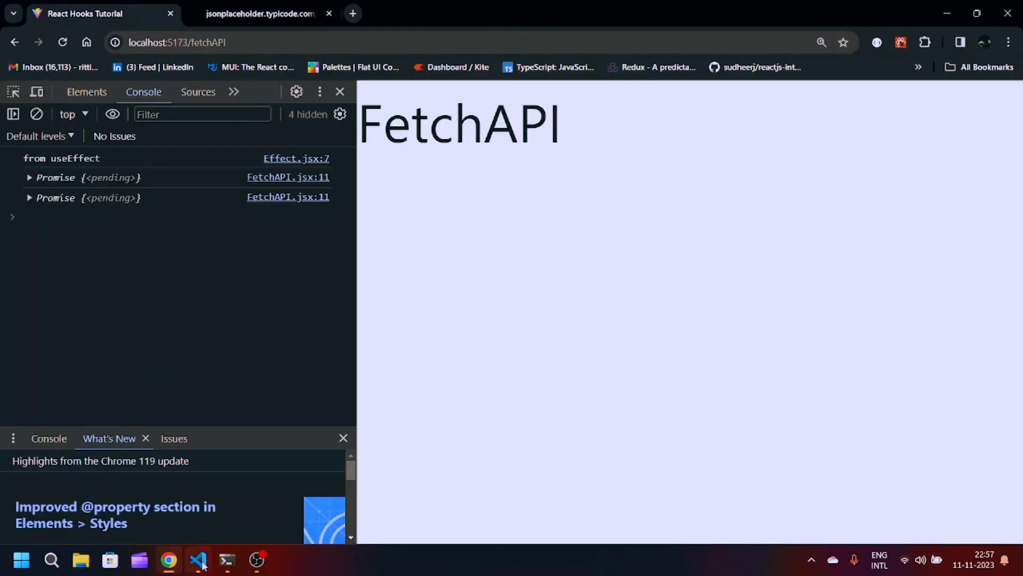
click(197, 559)
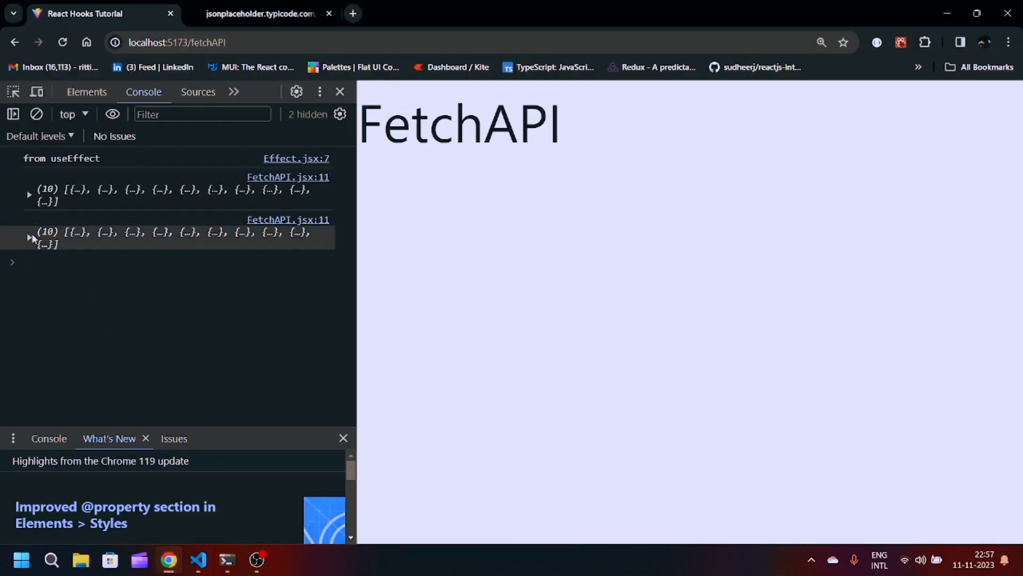
click(29, 237)
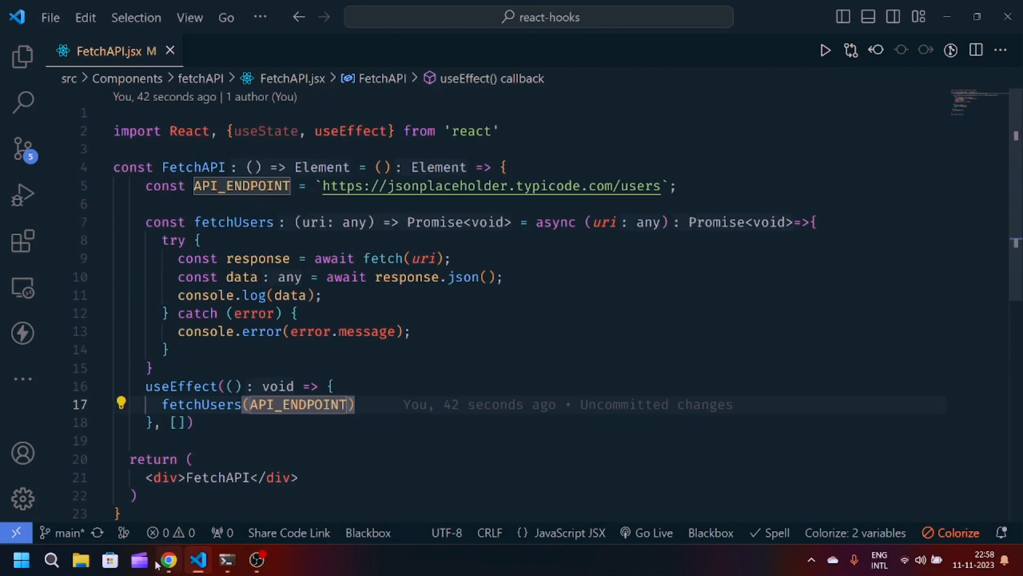
click(169, 560)
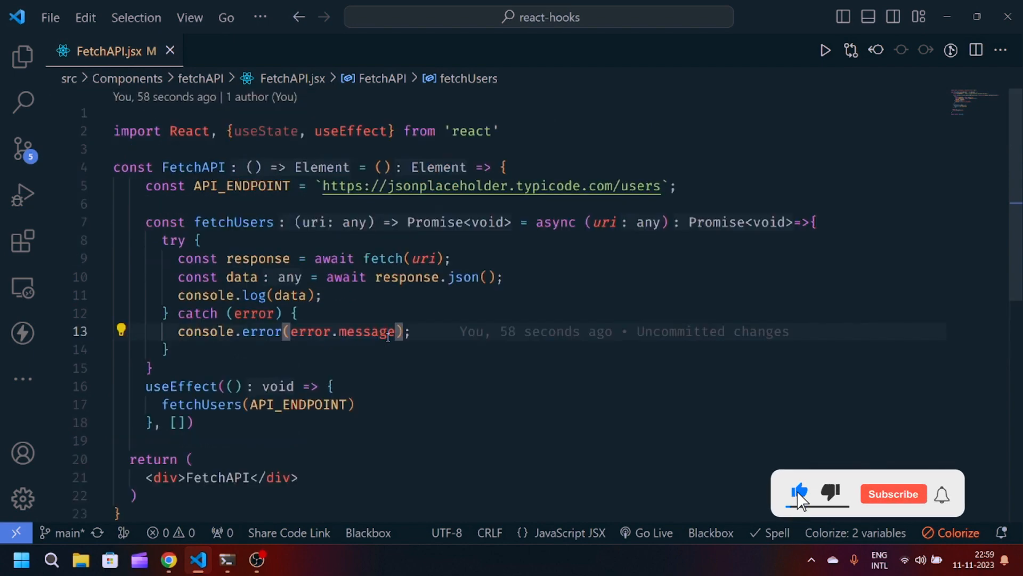
click(893, 493)
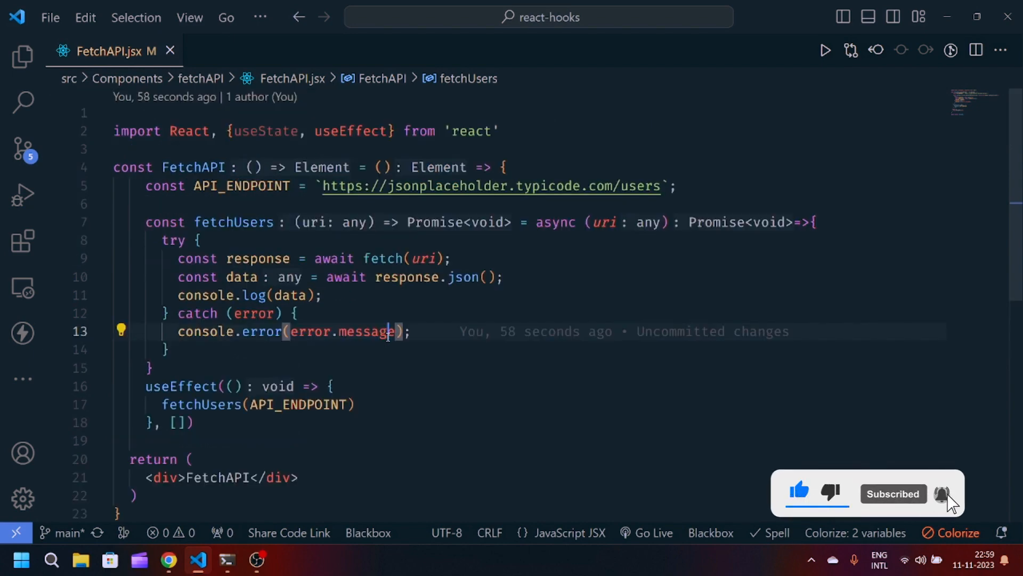
click(943, 494)
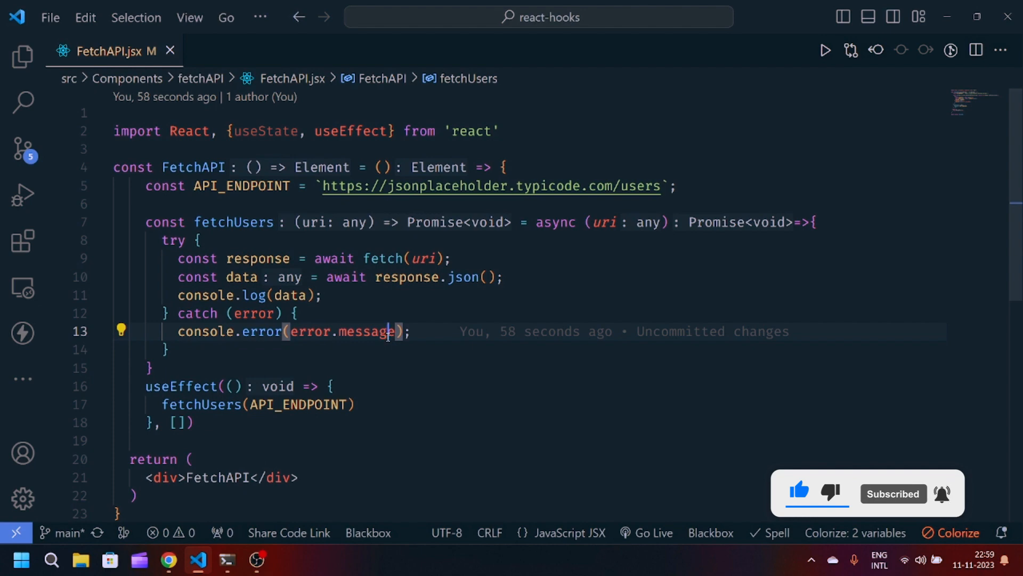